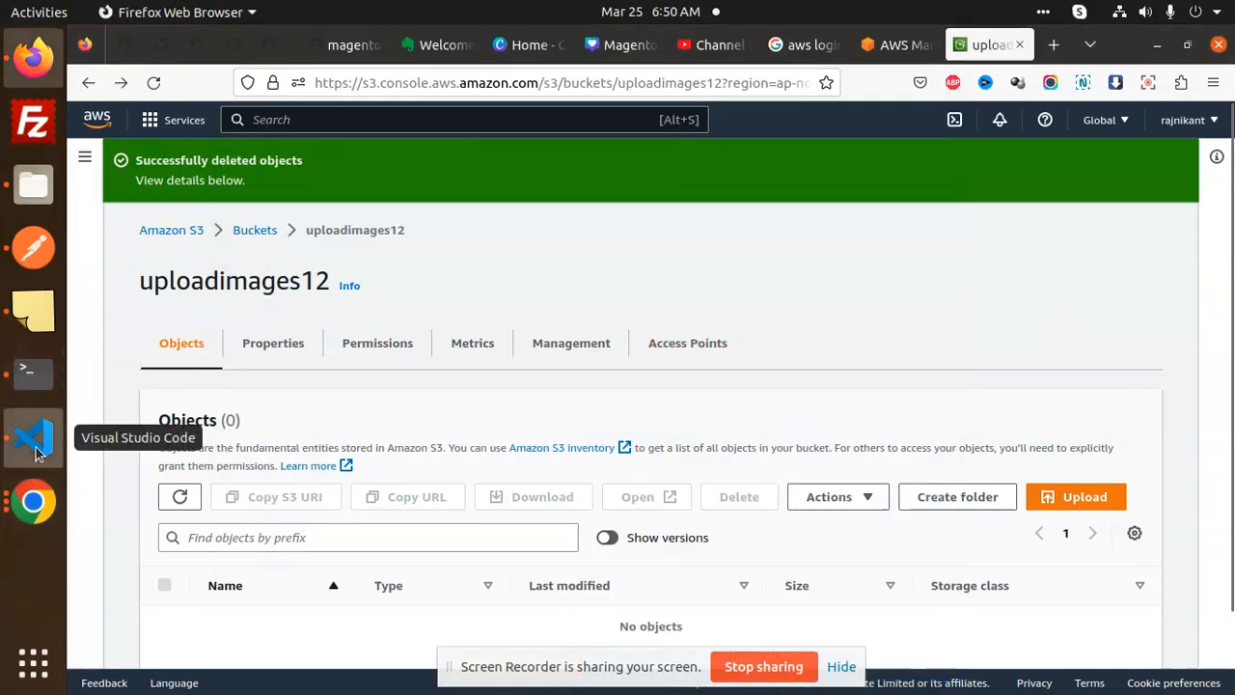
Confirm the uploadimages12 bucket is empty, then switch to the multerupload code in VS Code.
left_click(33, 437)
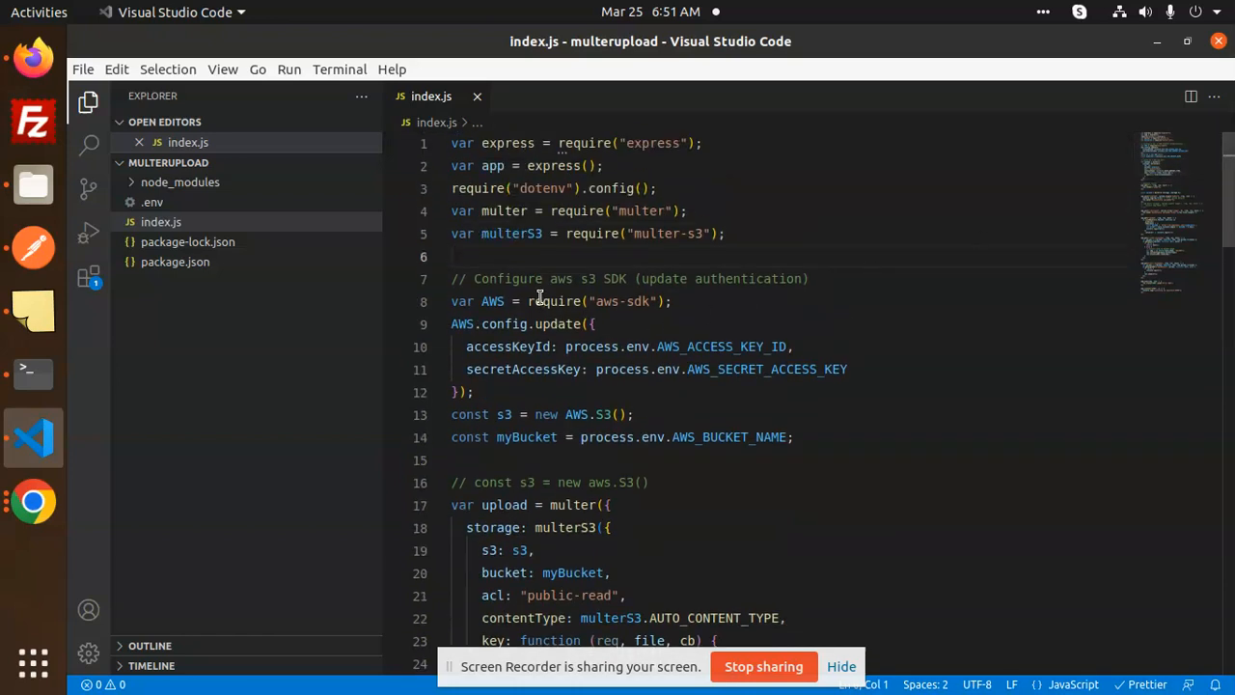
double_click(508, 279)
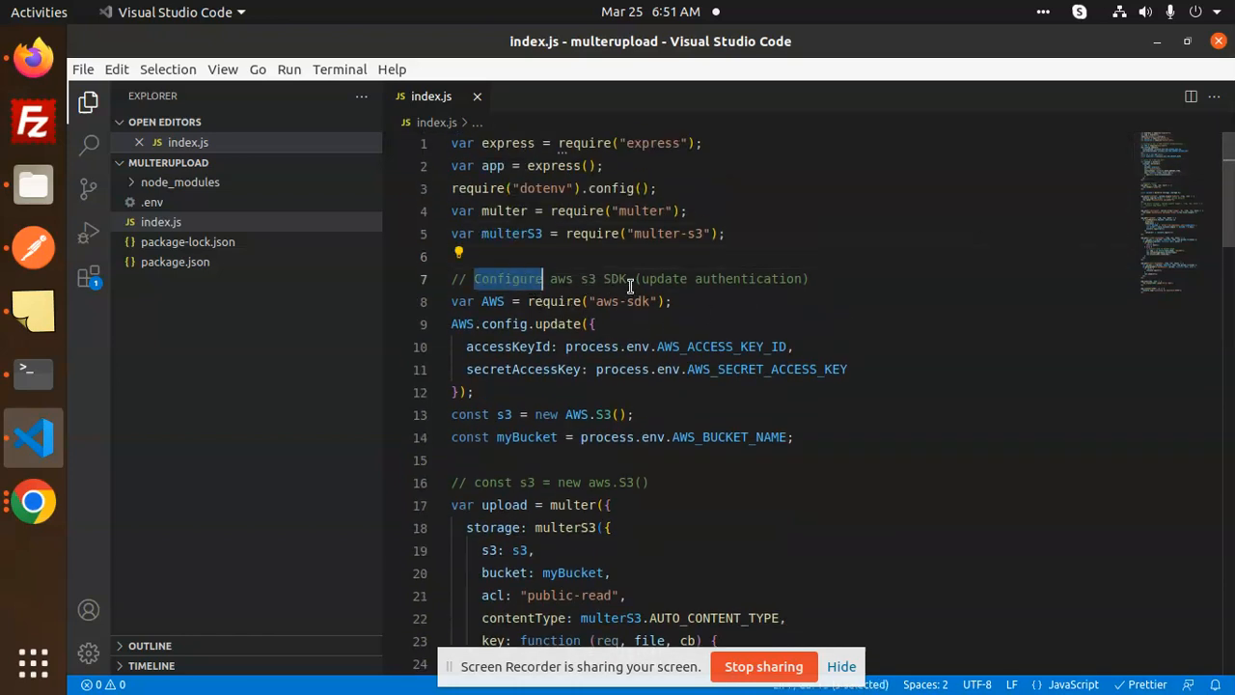
left_click(648, 278)
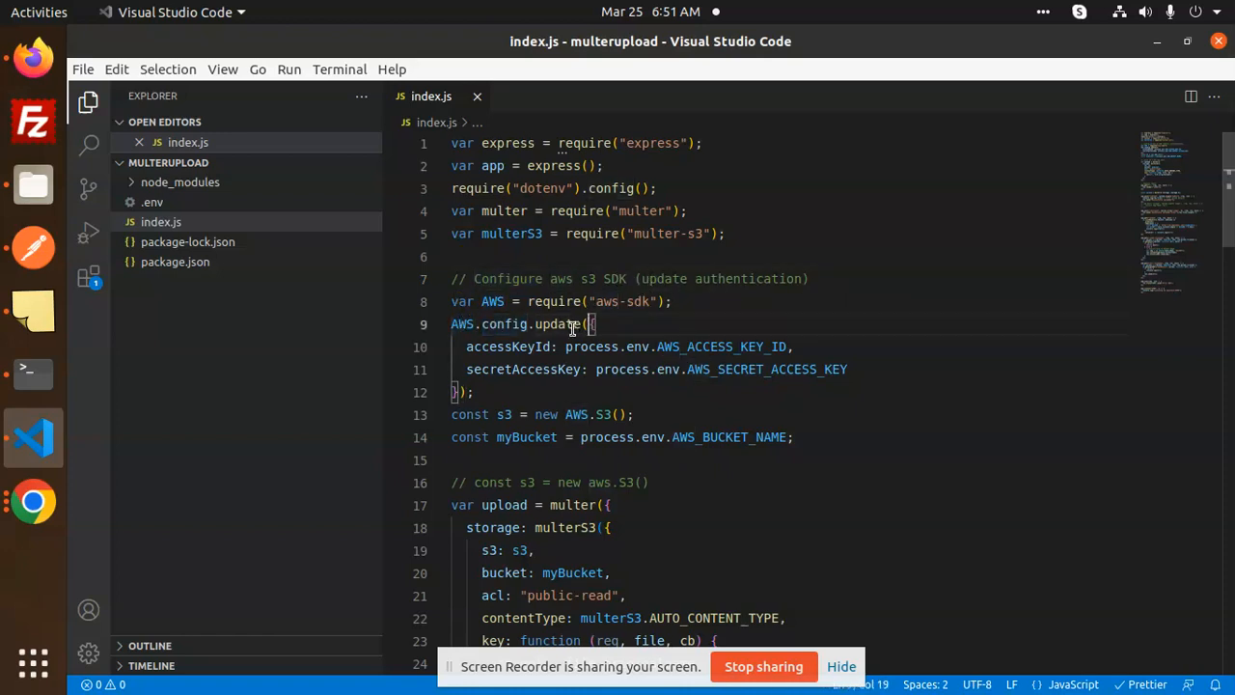
double_click(524, 368)
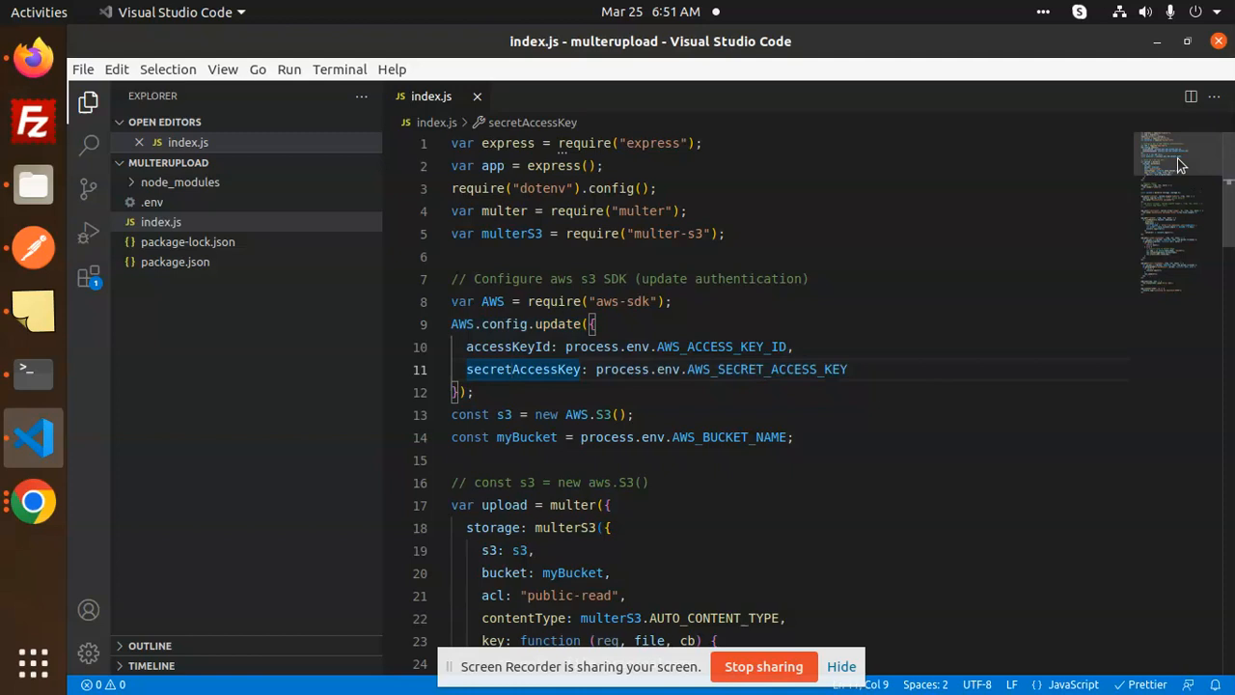
scroll("down", 3)
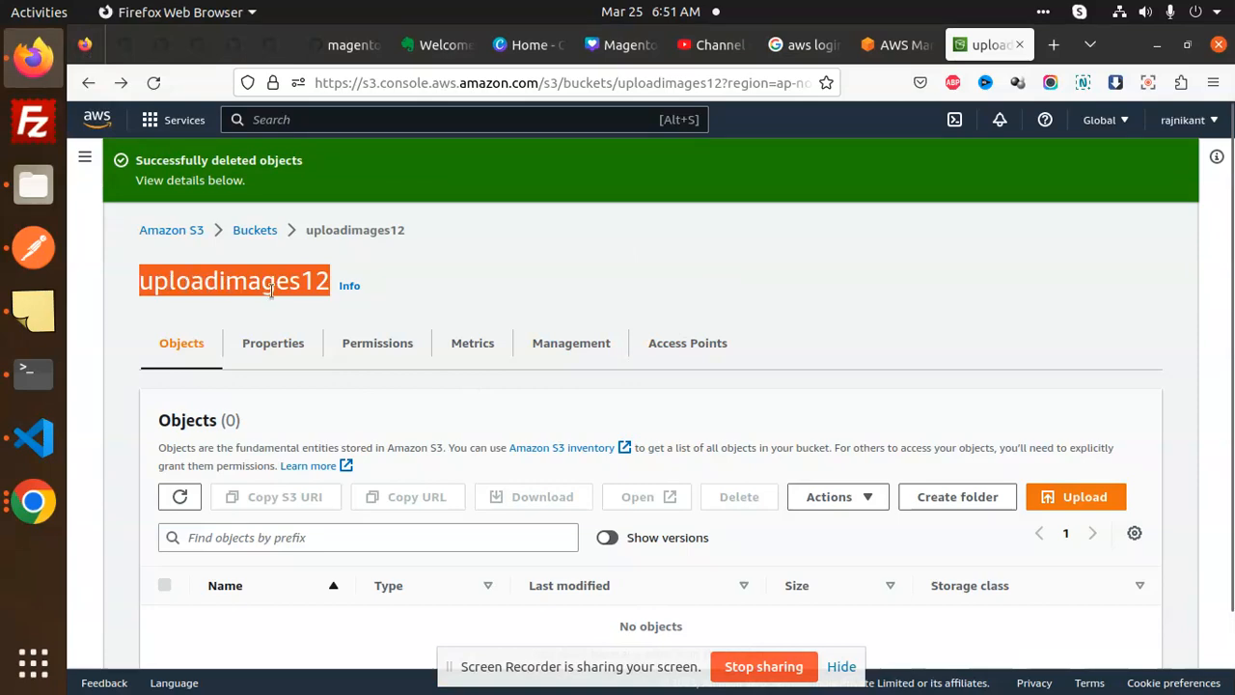
left_click(32, 437)
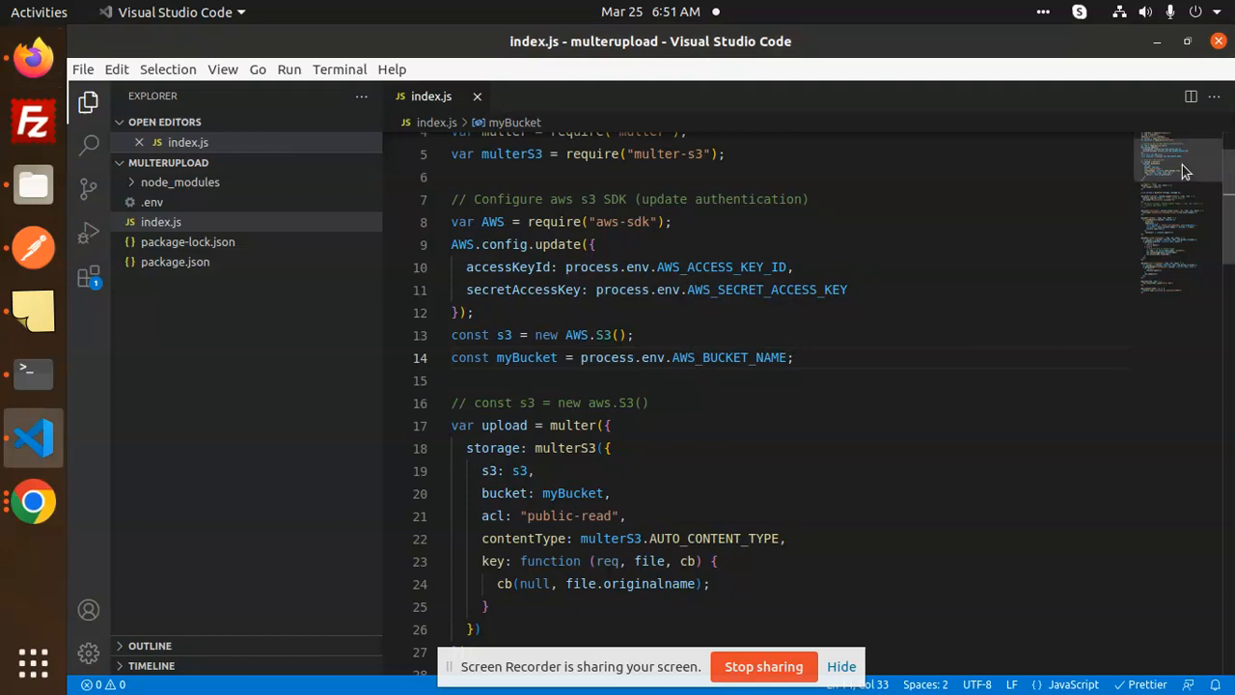
Review the multerS3 storage options and the myPic /upload route, then switch to Postman.
scroll("down", 3)
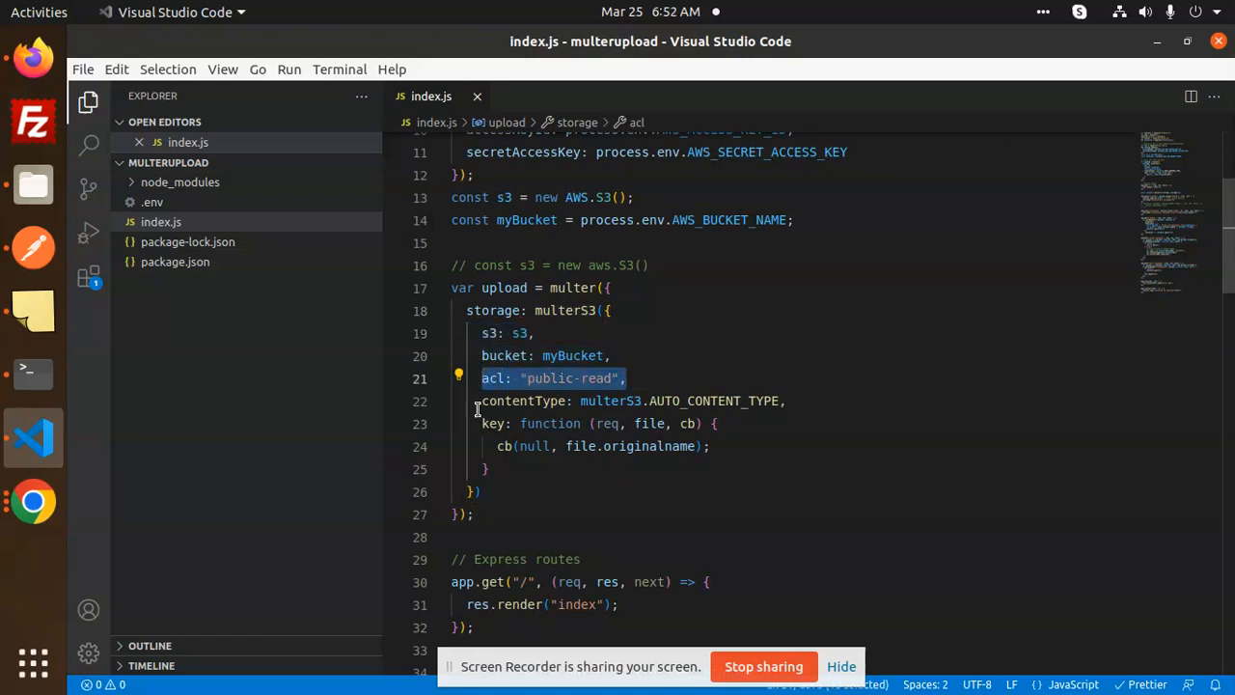
left_click(650, 423)
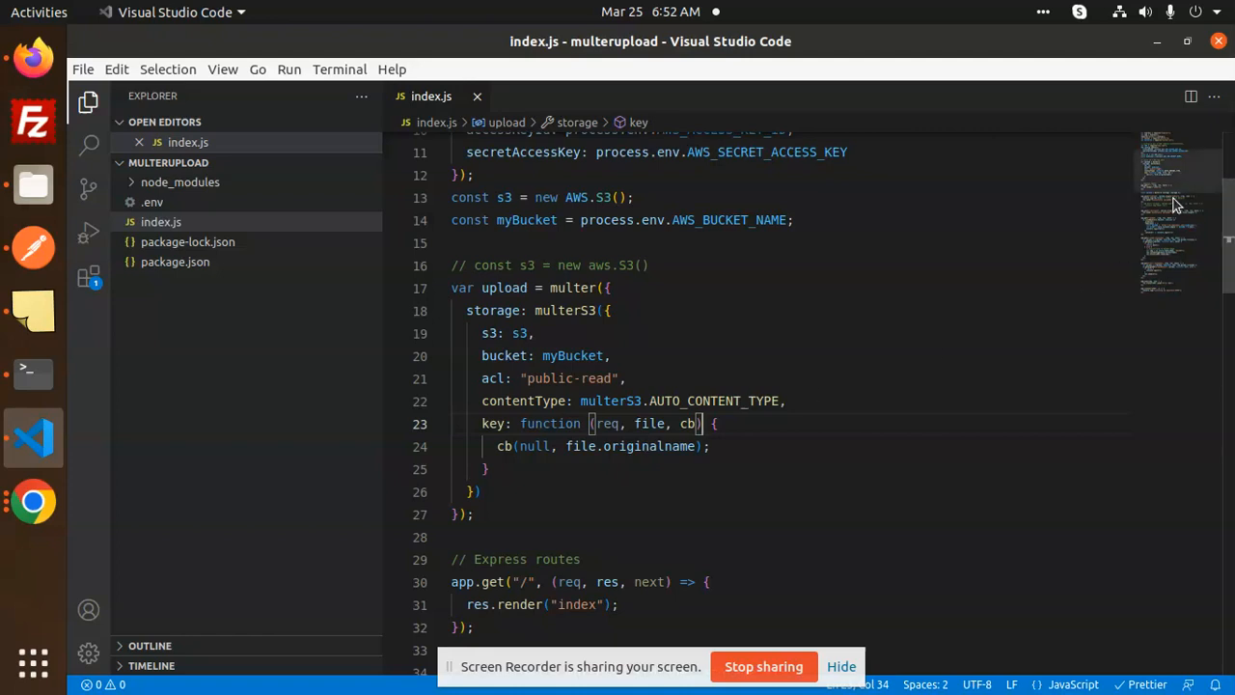
scroll("down", 3)
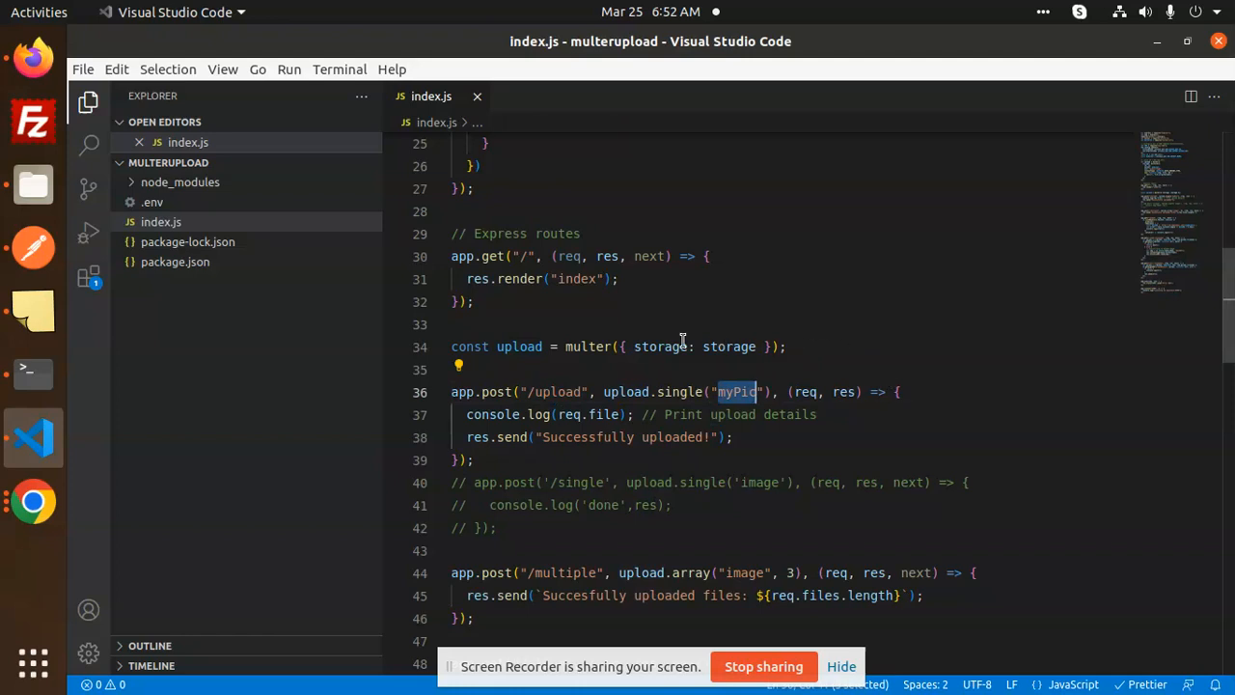
mouse_move(606, 327)
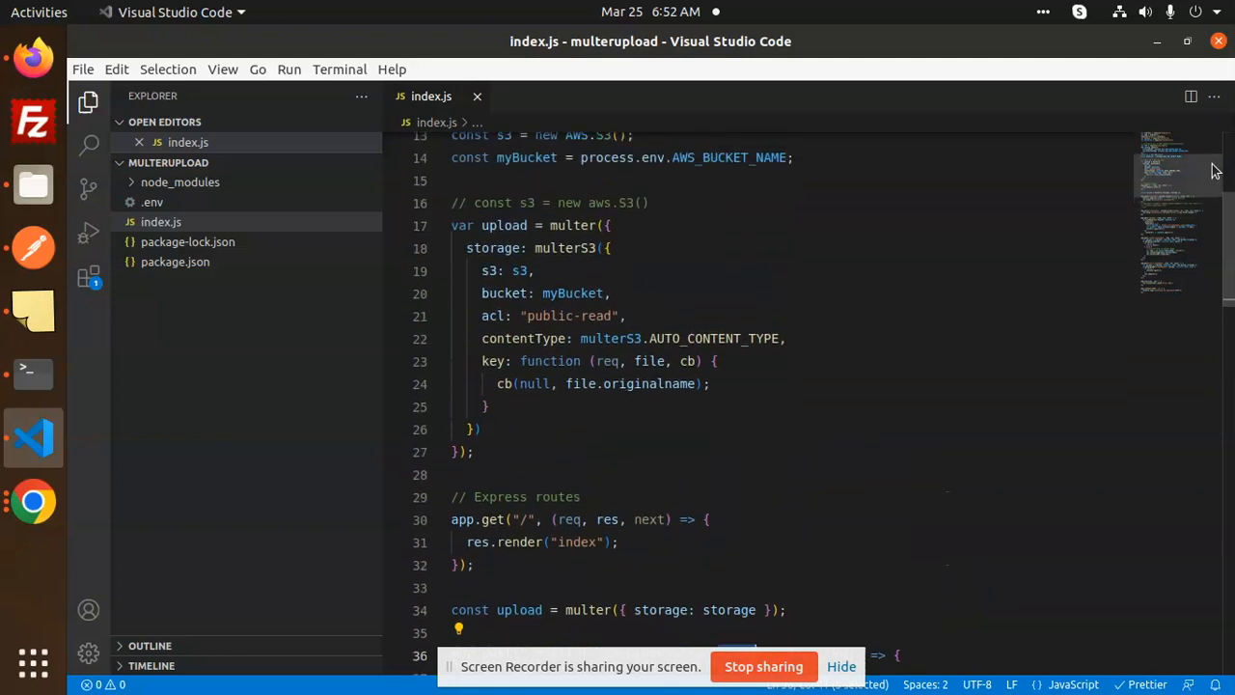
scroll("down", 3)
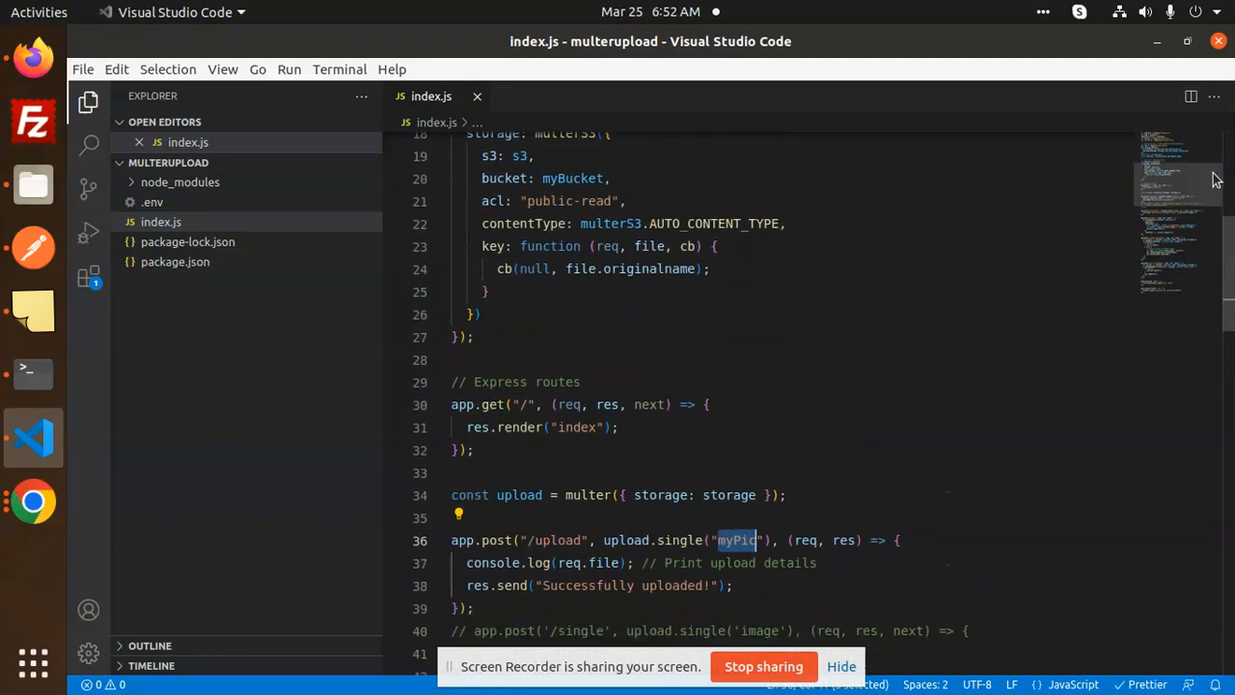
scroll("down", 3)
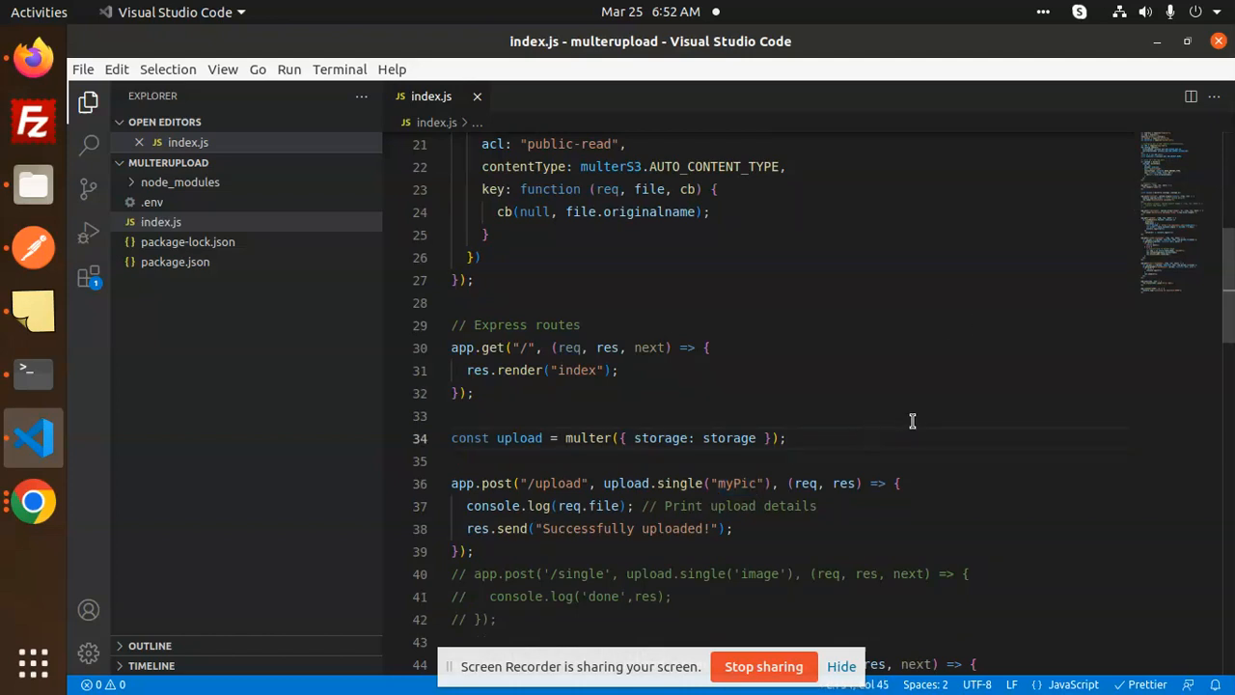
mouse_move(898, 404)
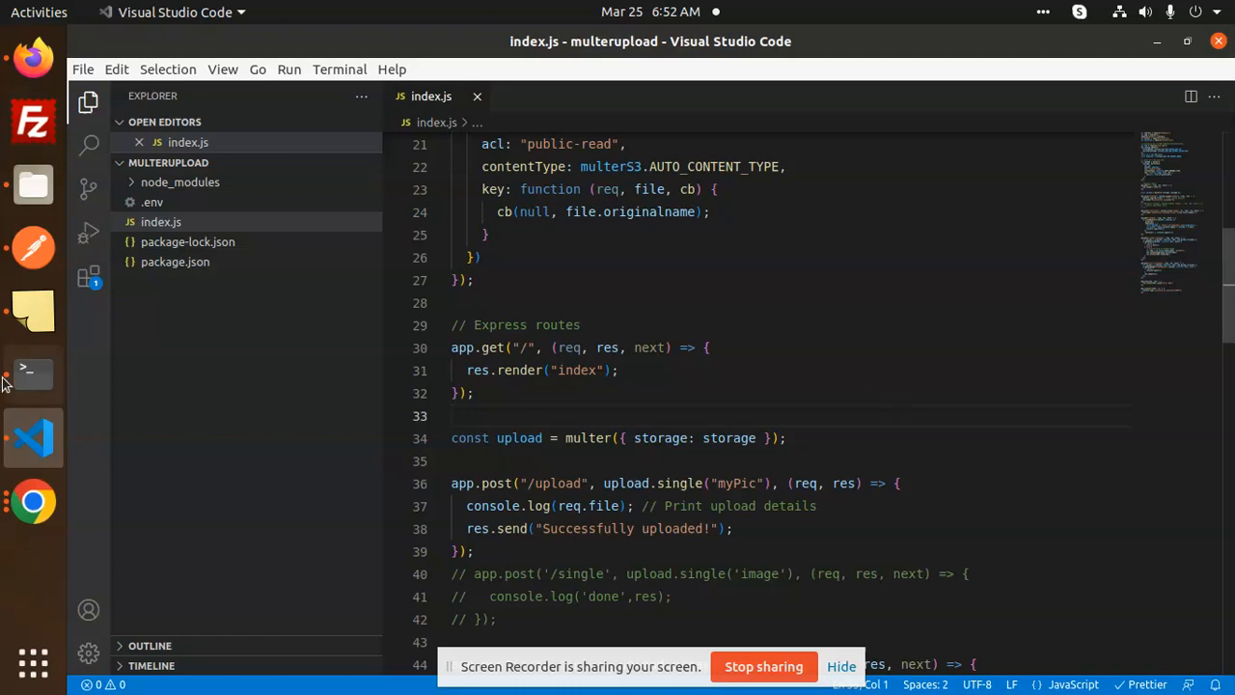
mouse_move(34, 248)
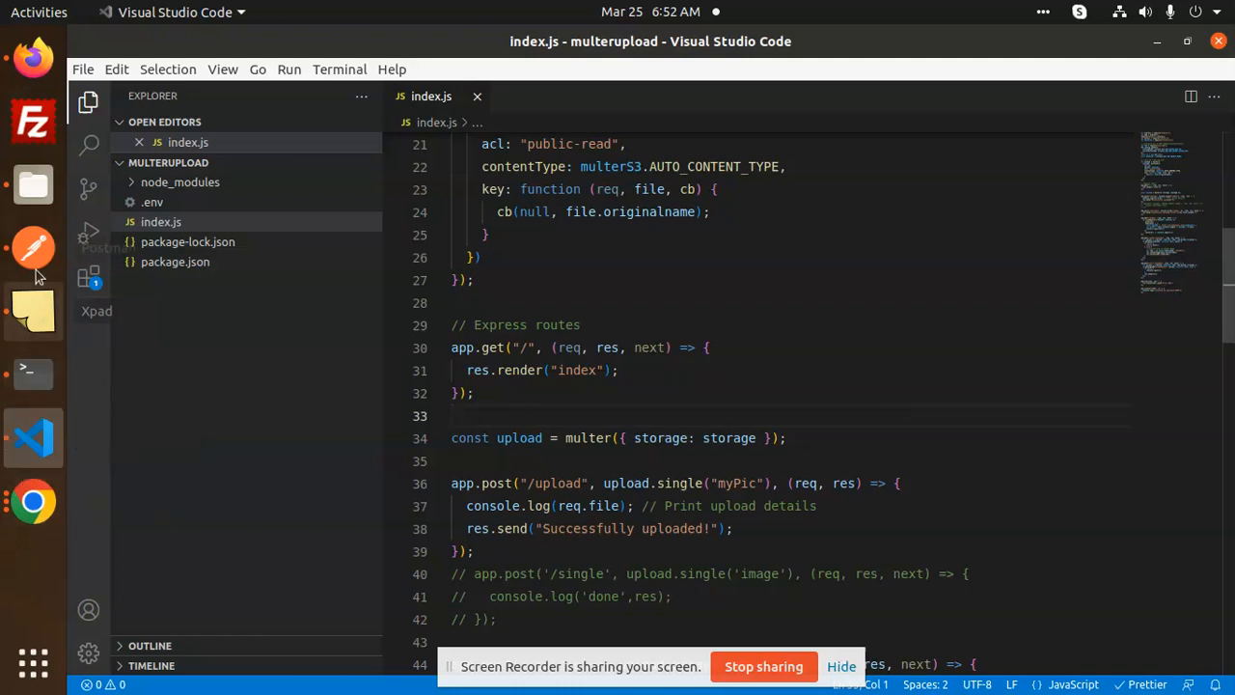
left_click(33, 248)
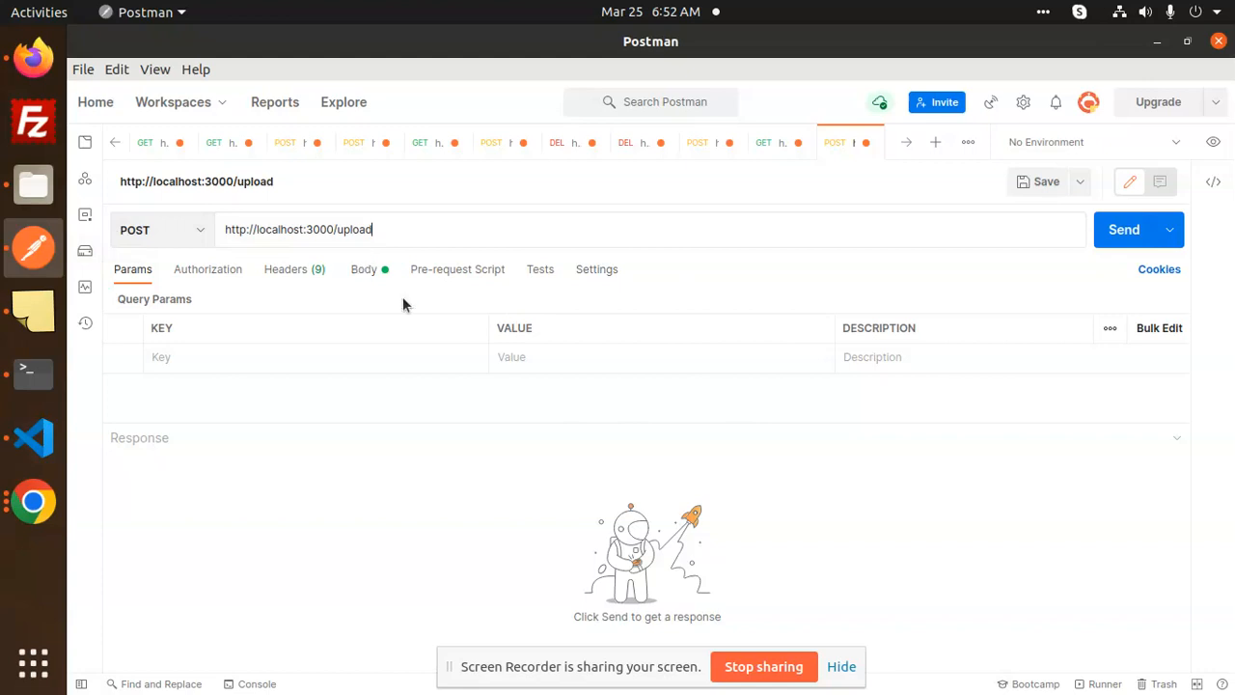
mouse_move(625, 443)
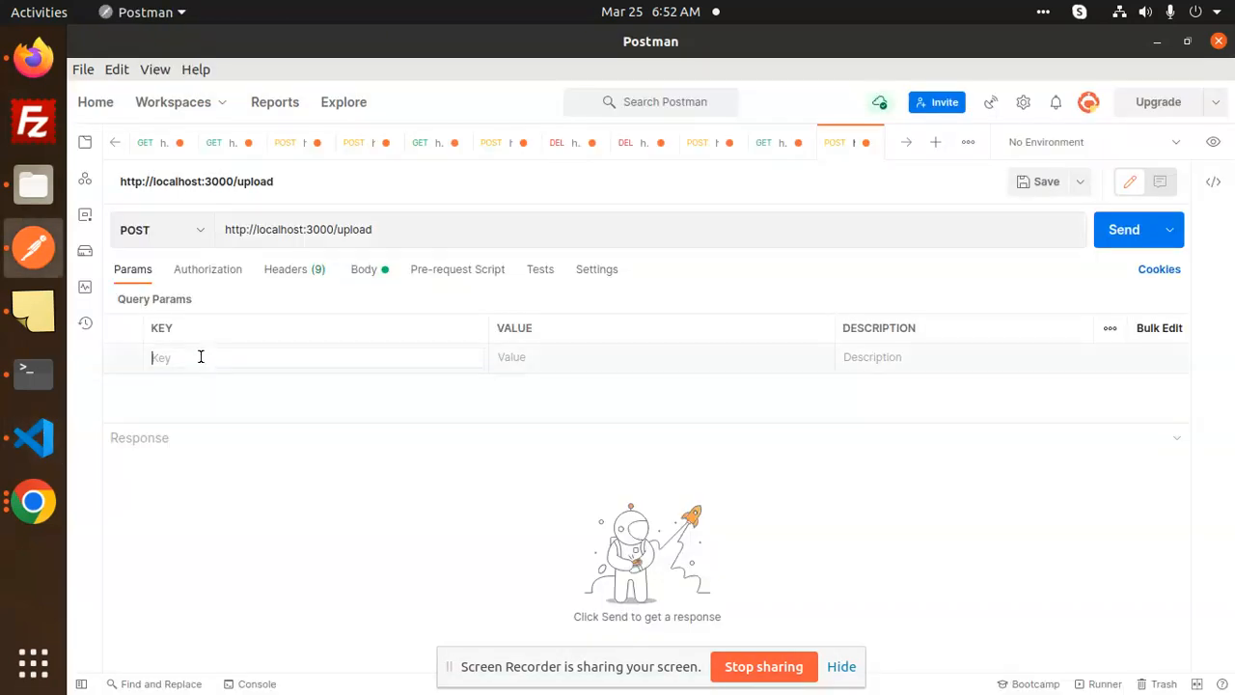
Add a myPic key to the upload request's params and bring up the multerupload folder.
type("my")
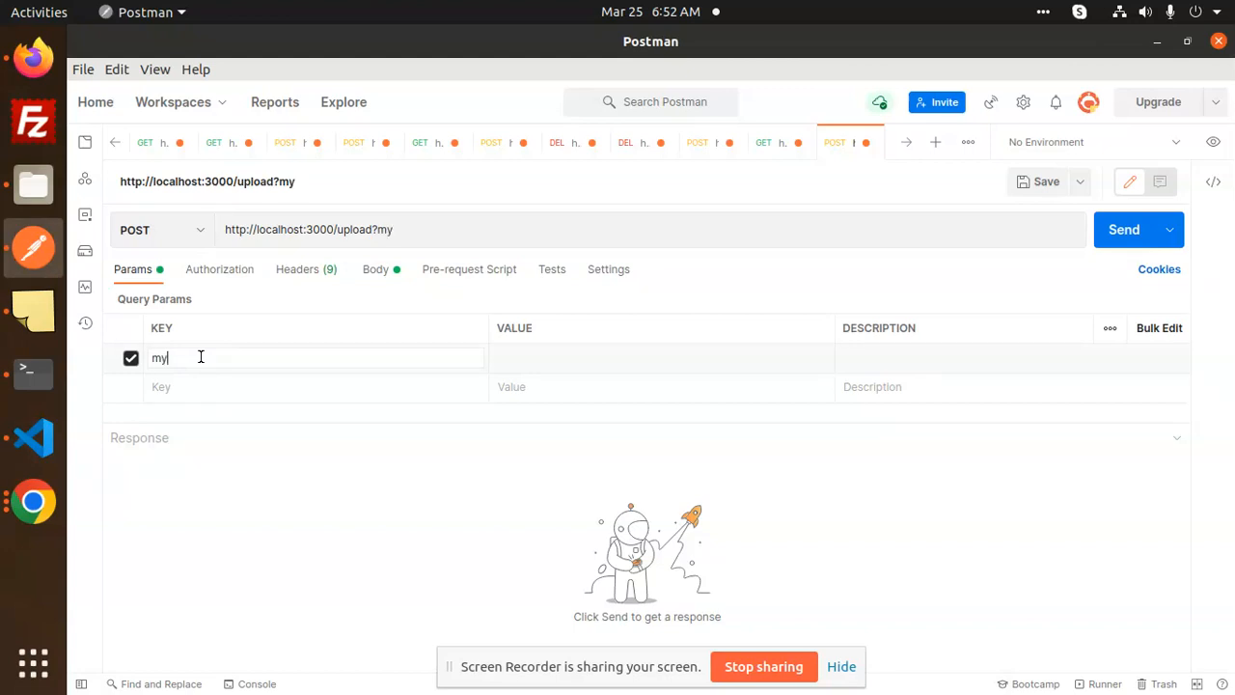
left_click(33, 437)
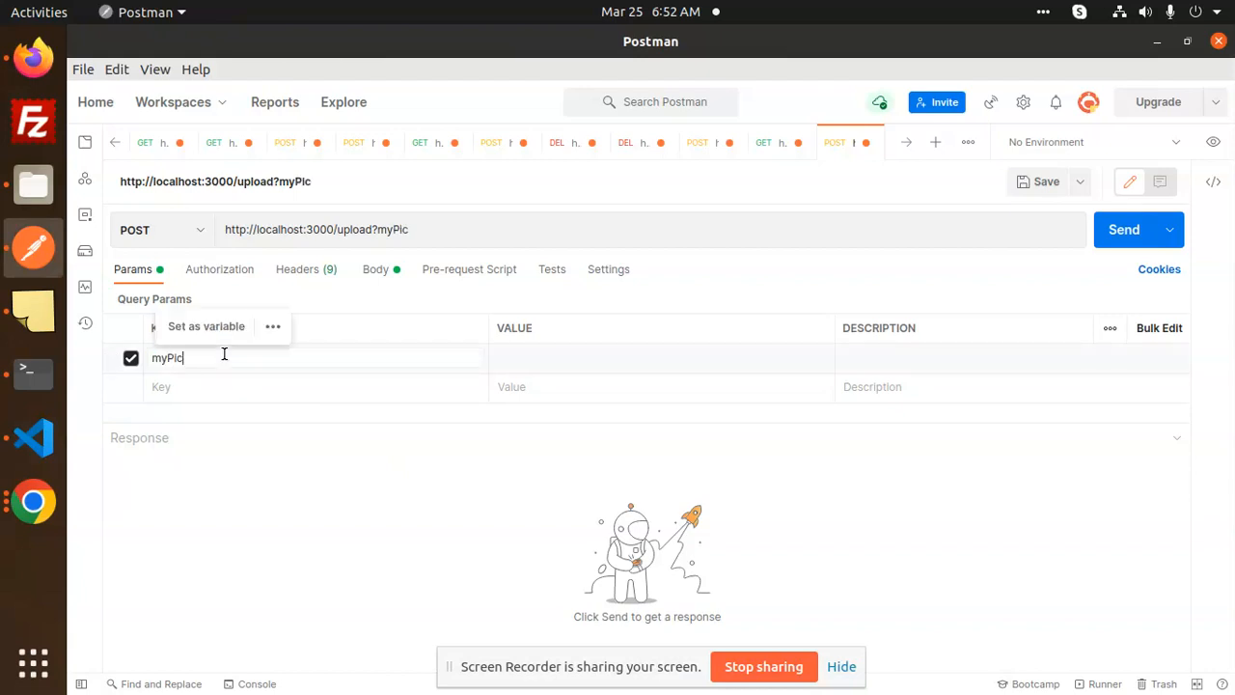
left_click(33, 437)
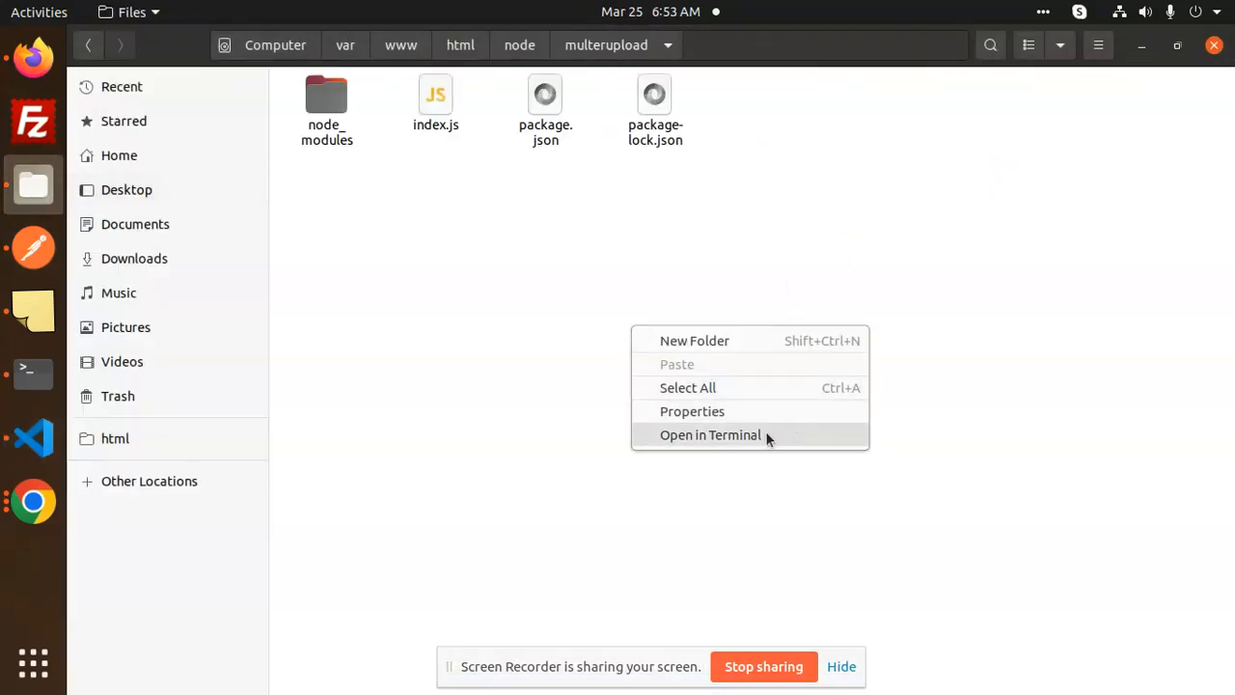
Open a terminal in the multerupload project folder to run the server.
left_click(710, 434)
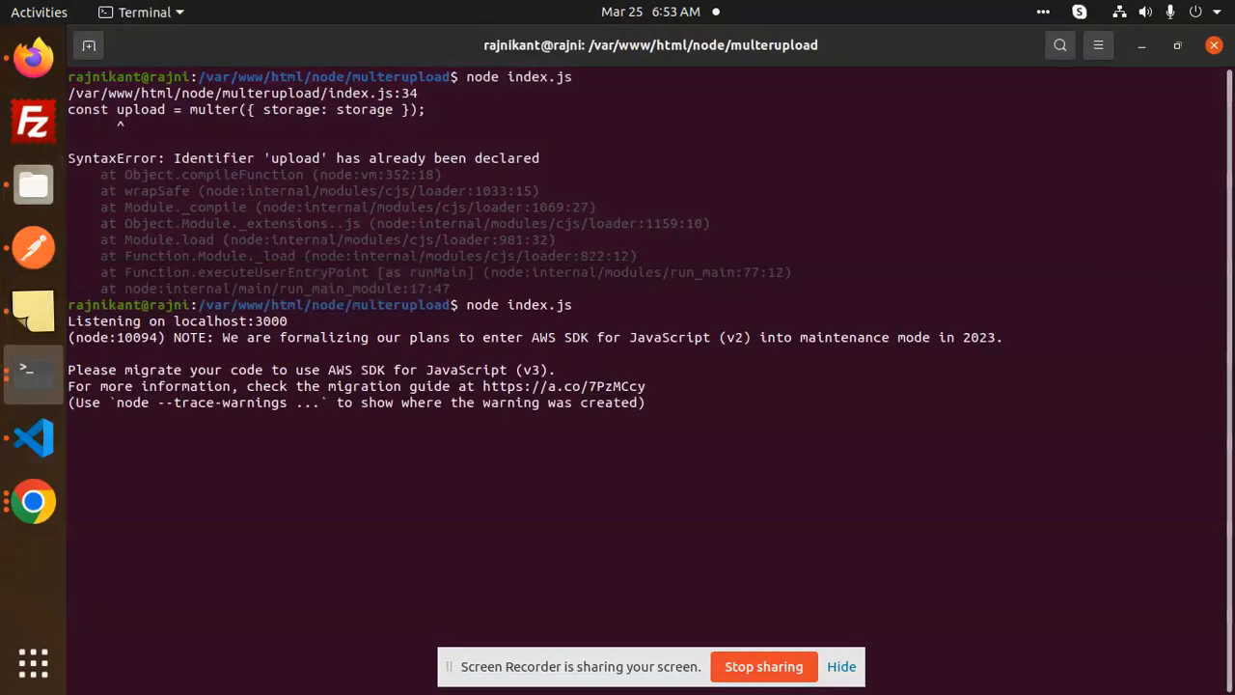
mouse_move(33, 248)
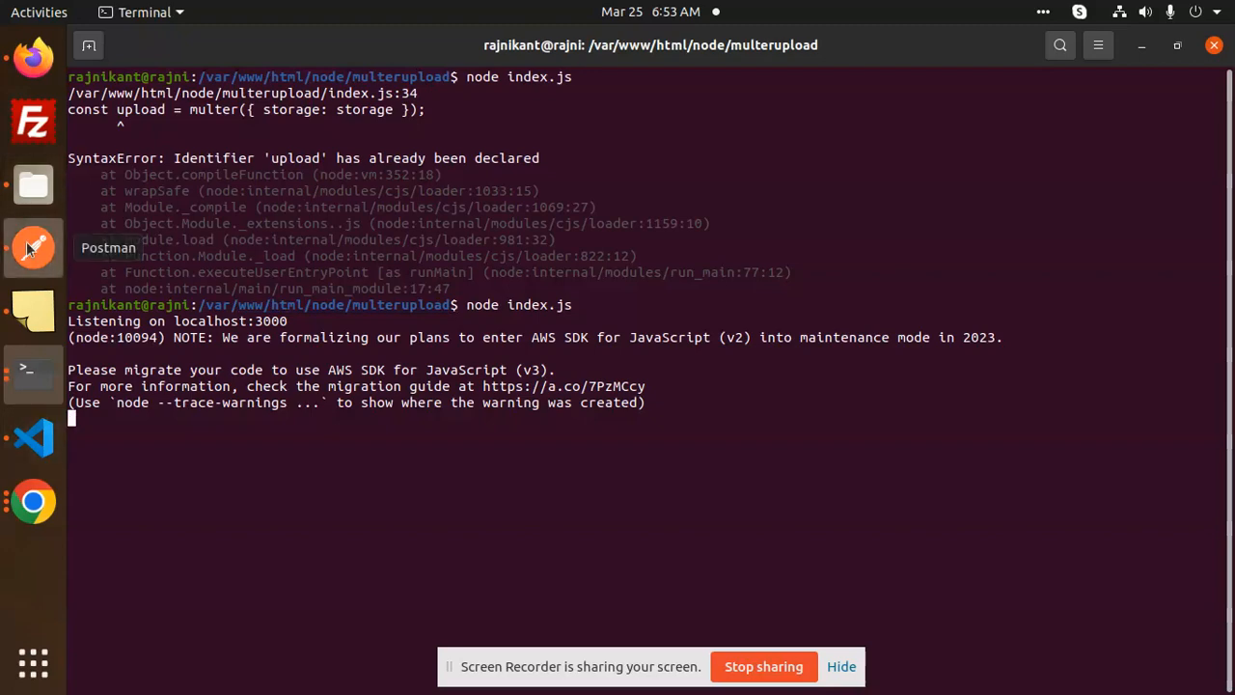
Attach 'Auto scale image height with React Native.png' as the myPic form-data file and send the upload.
left_click(32, 248)
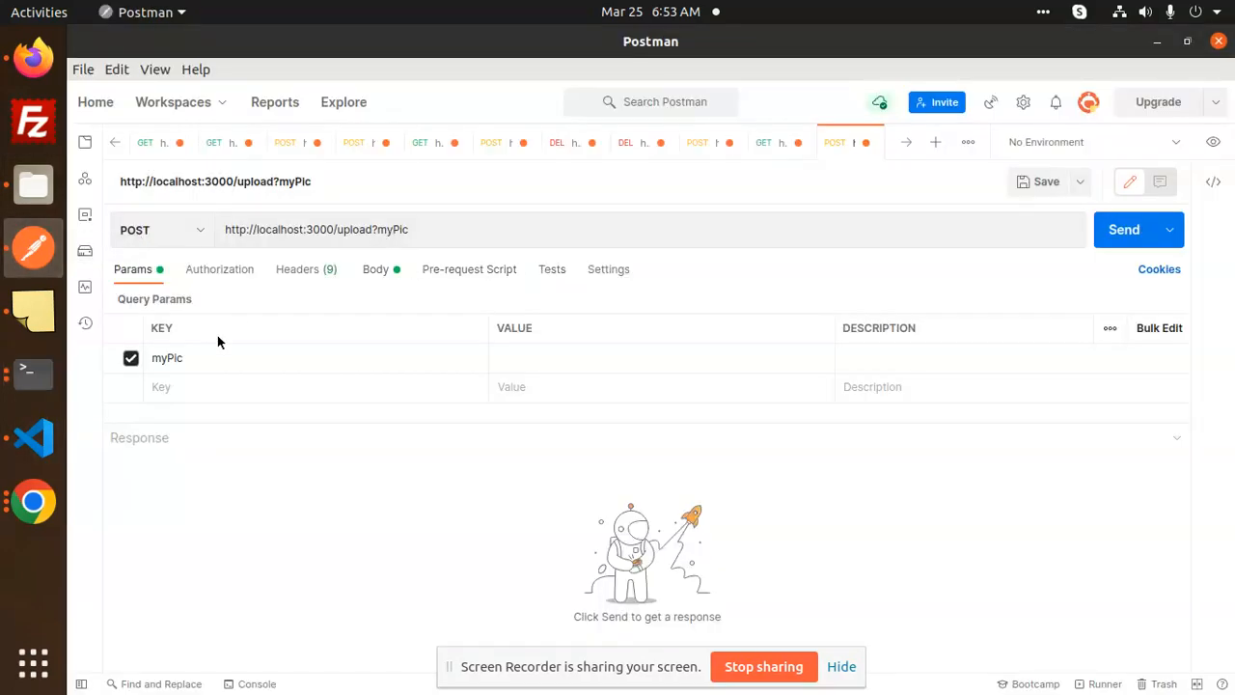
left_click(661, 358)
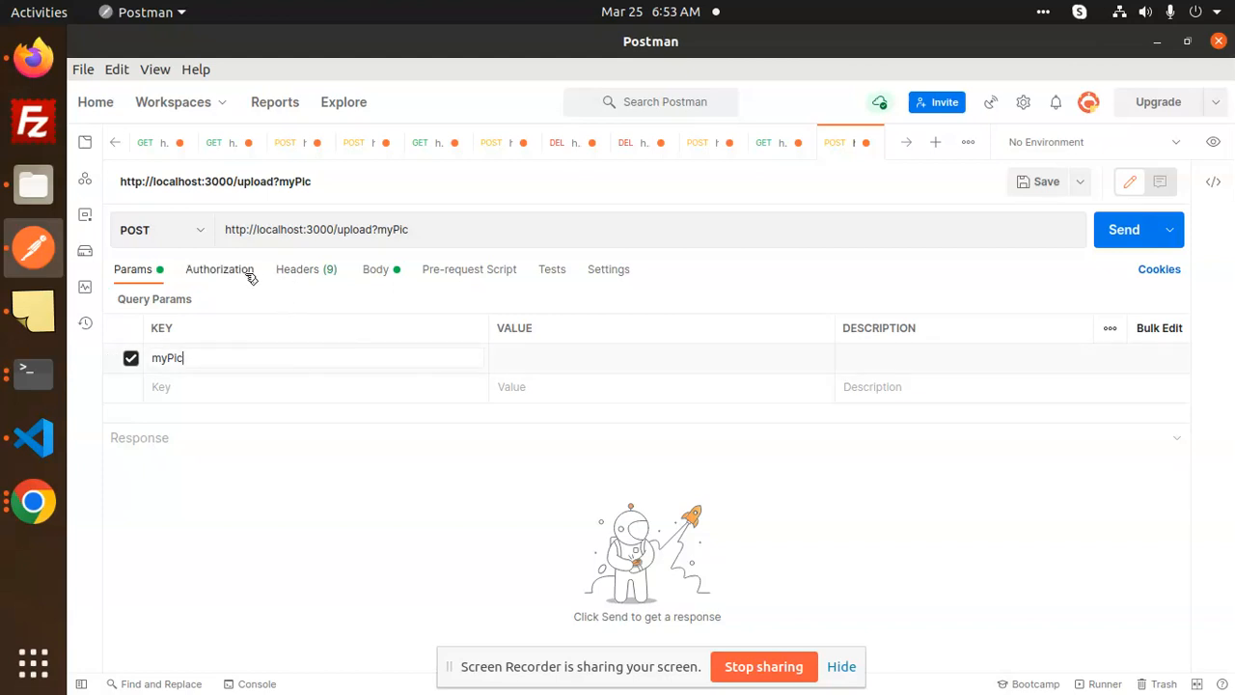
left_click(375, 270)
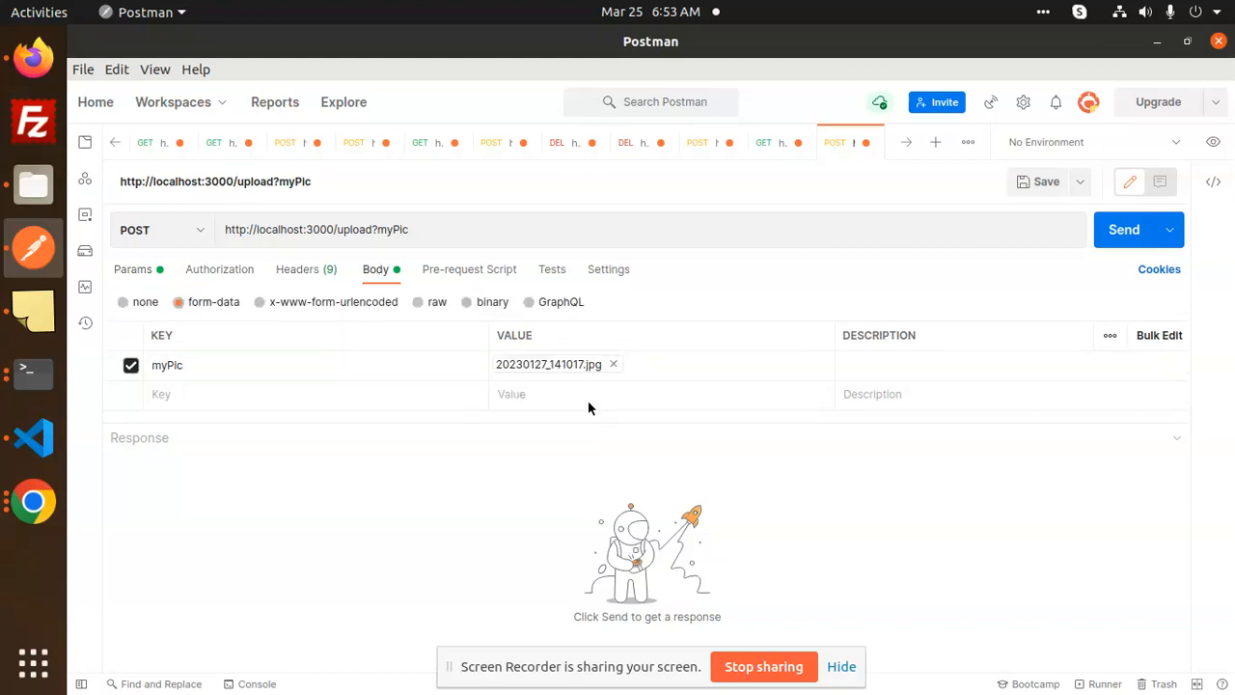
left_click(613, 364)
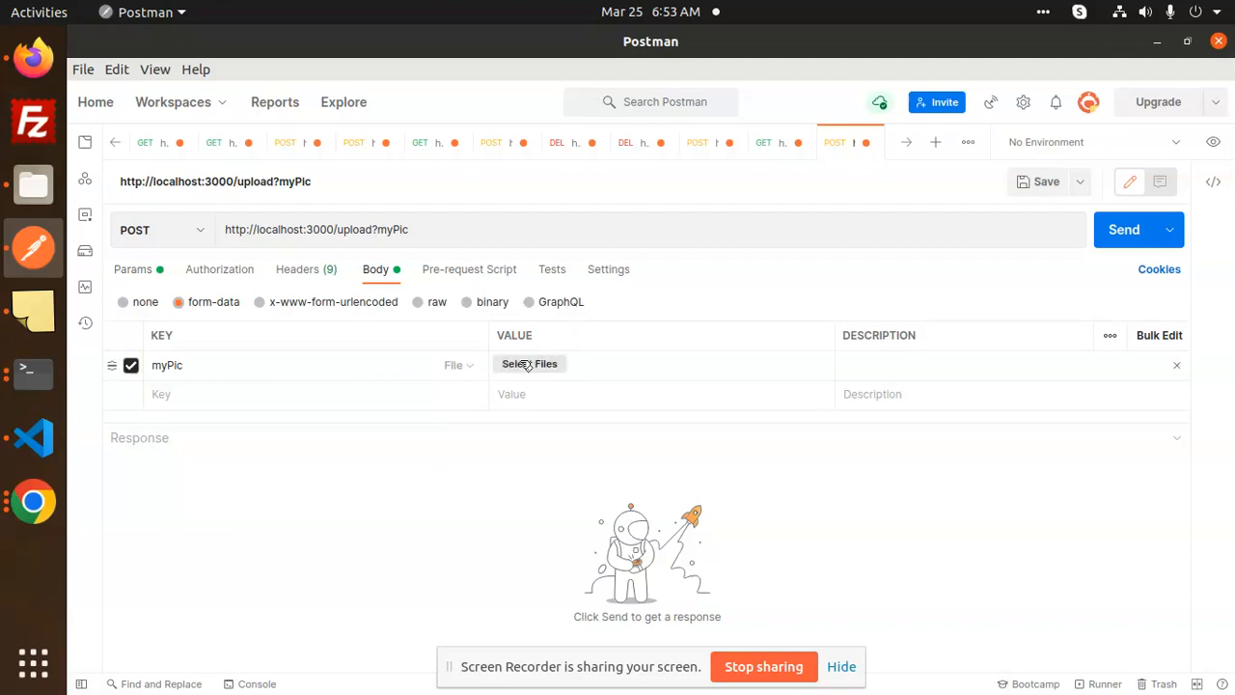
left_click(530, 364)
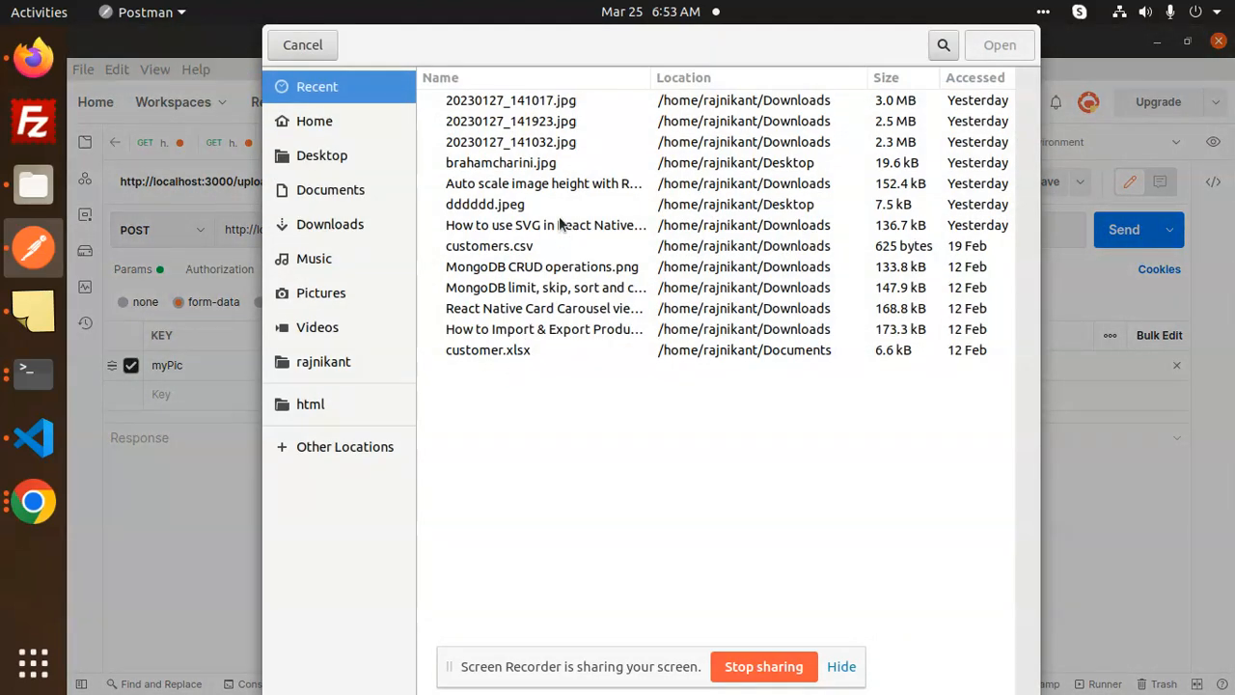
mouse_move(512, 204)
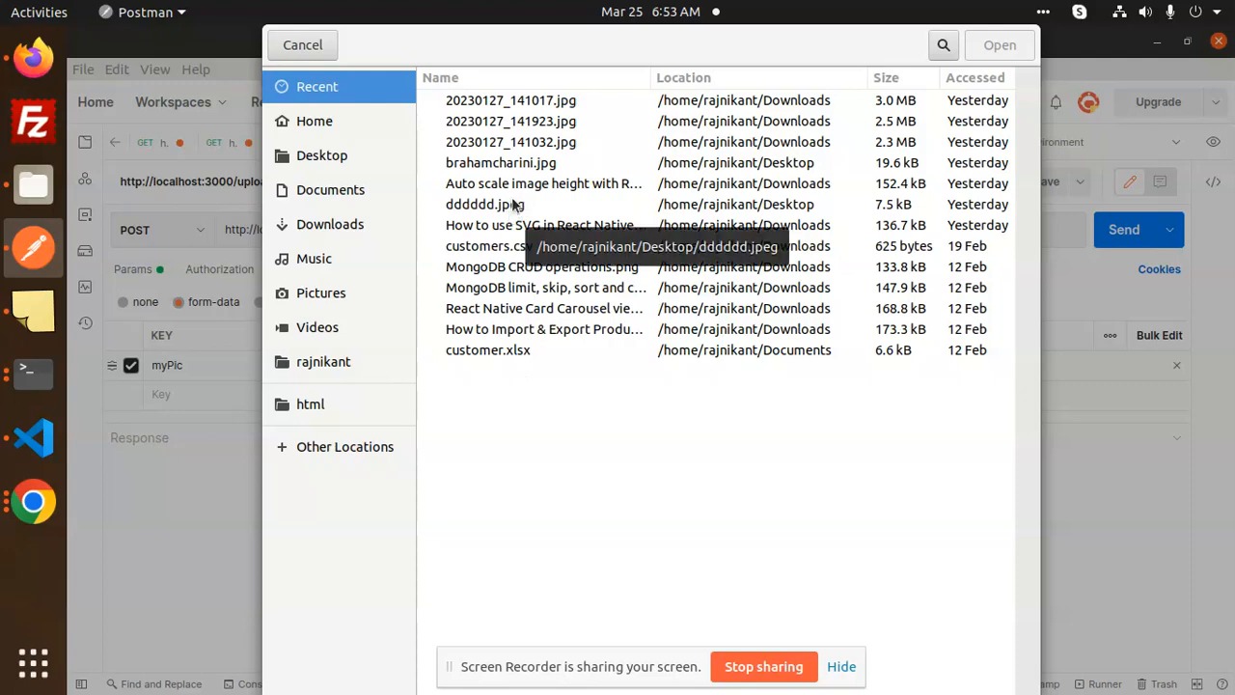
left_click(543, 183)
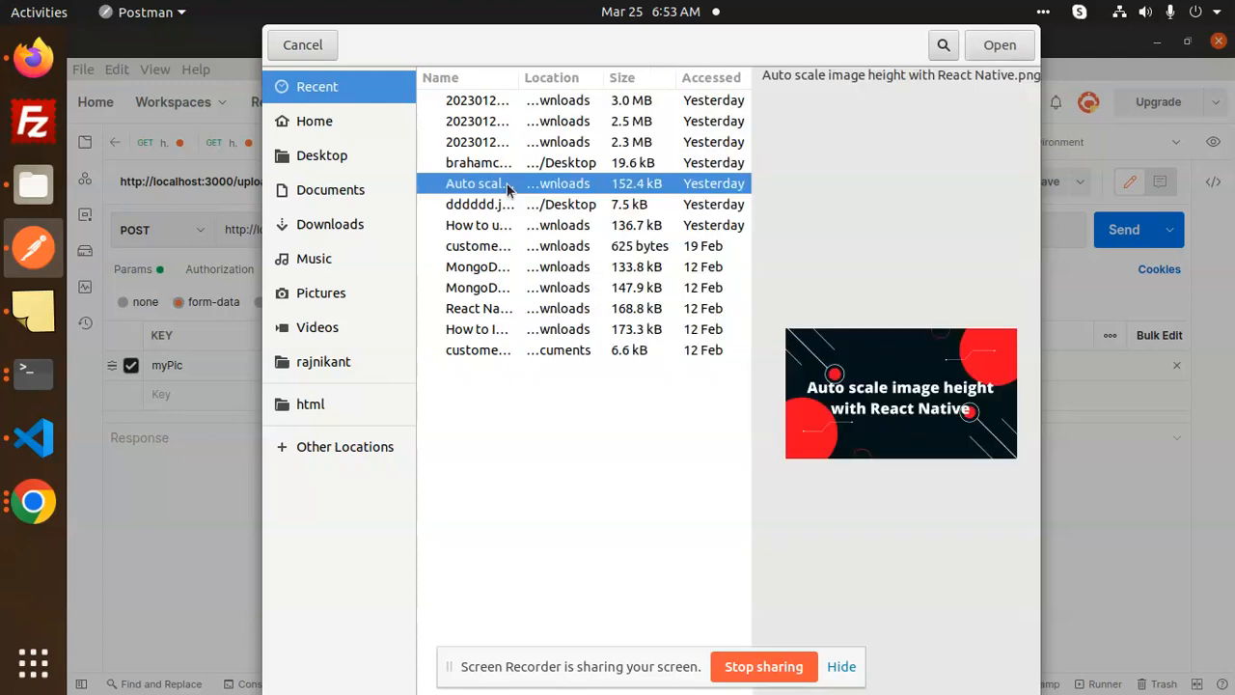
left_click(1000, 45)
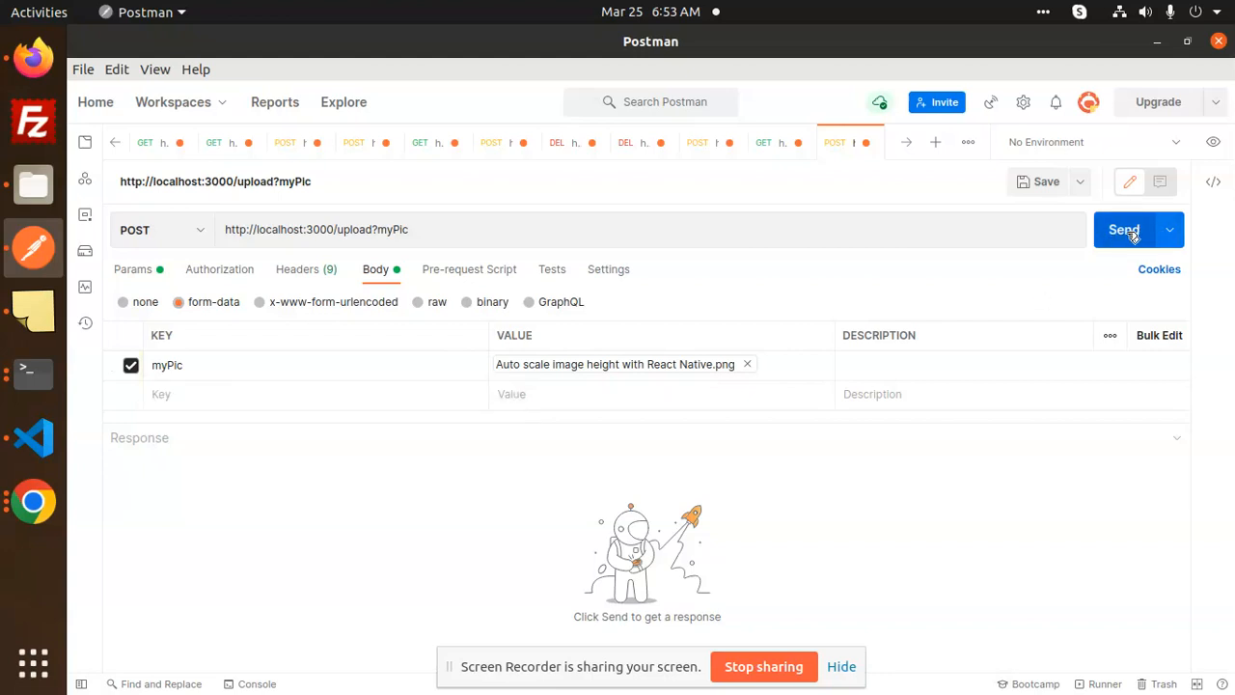
left_click(1124, 230)
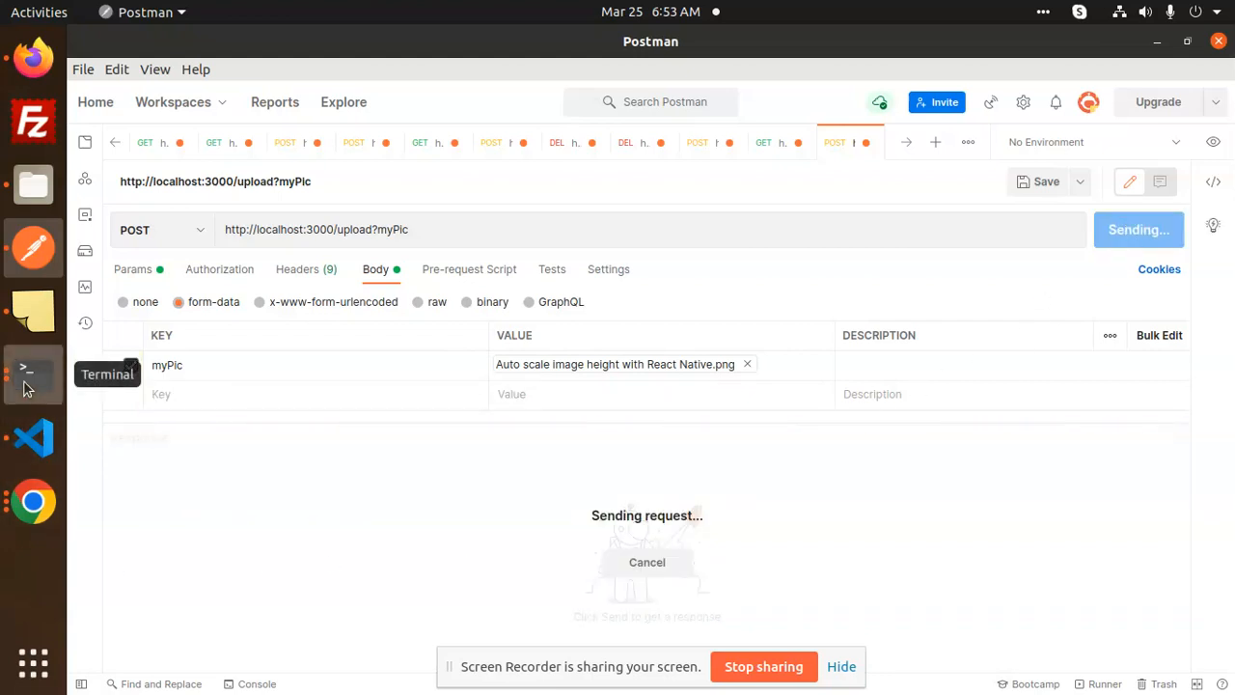
left_click(32, 372)
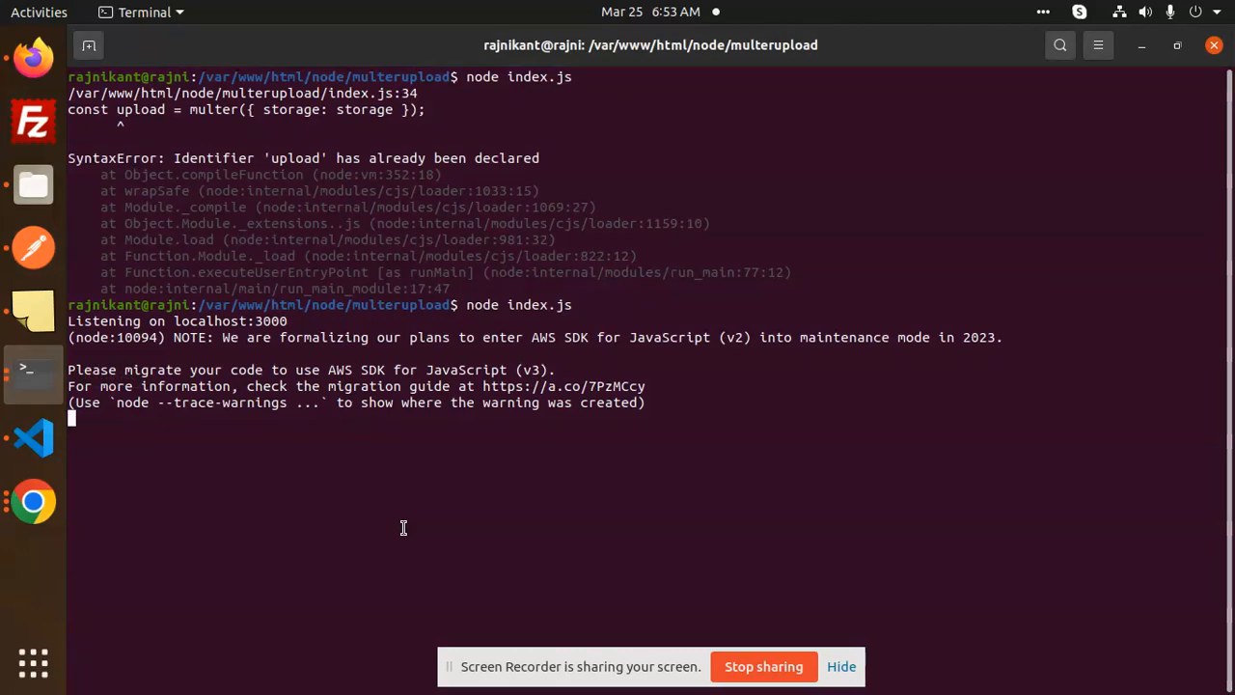
Read the logged upload details, including bucket uploadimages12 and the S3 location URL.
left_click(1138, 229)
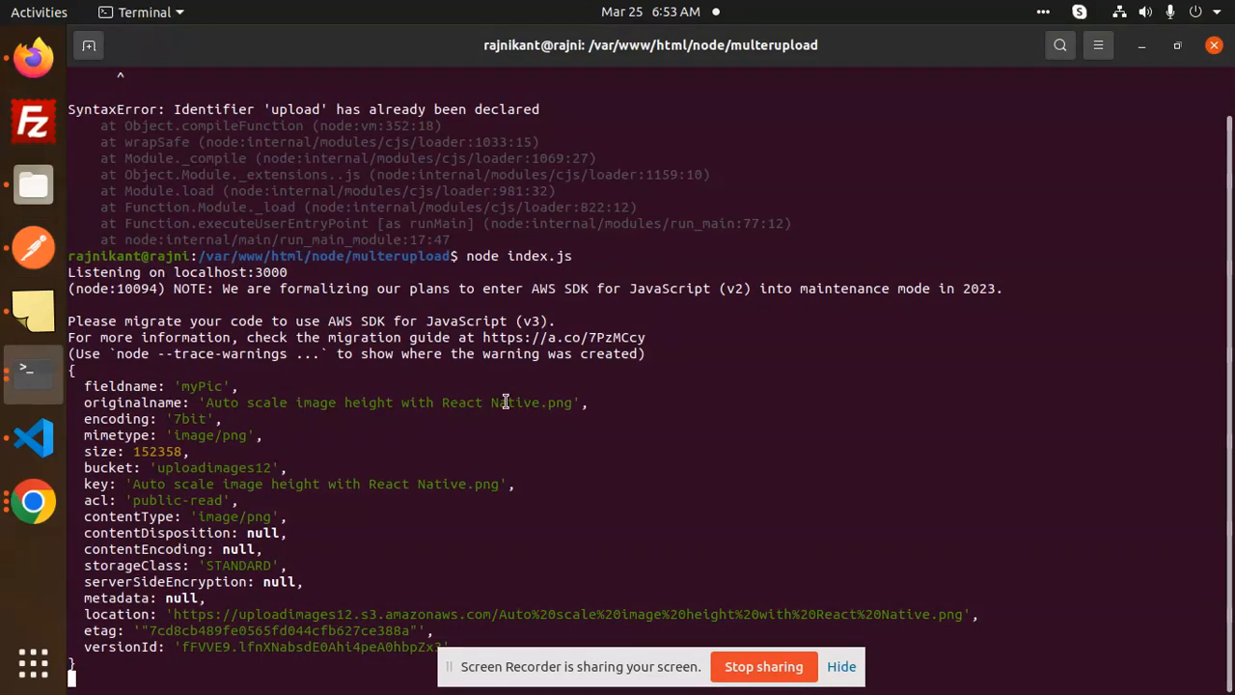
mouse_move(230, 447)
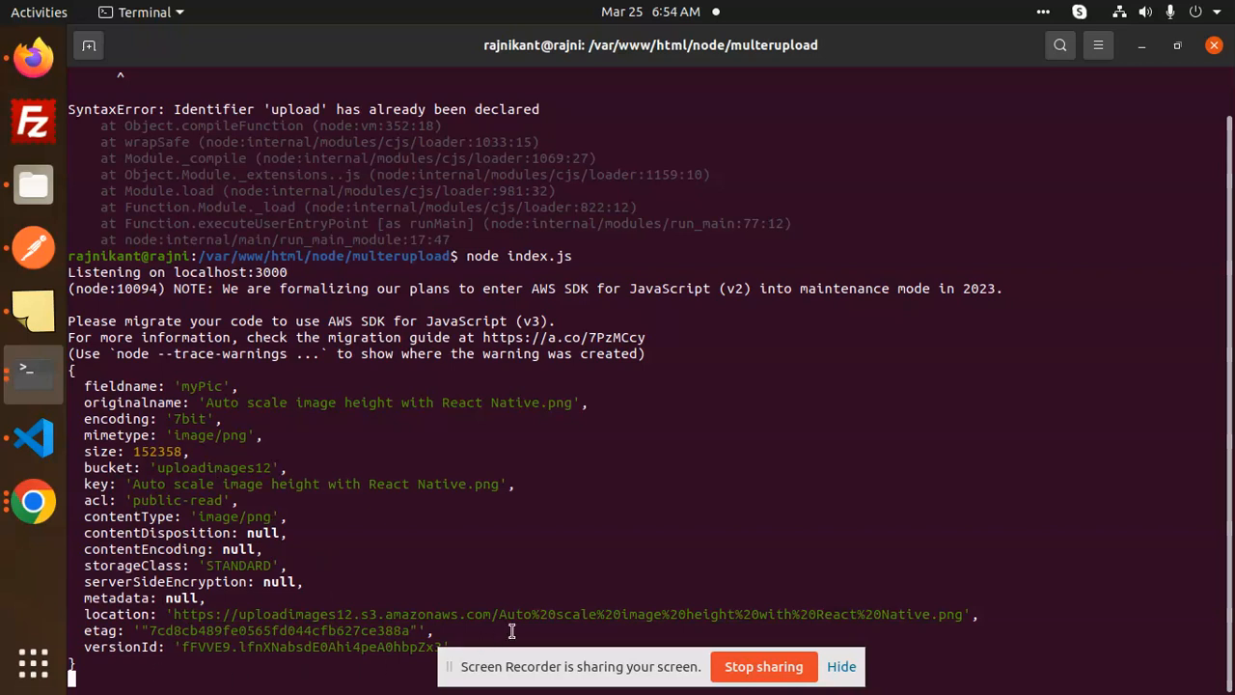
mouse_move(570, 615)
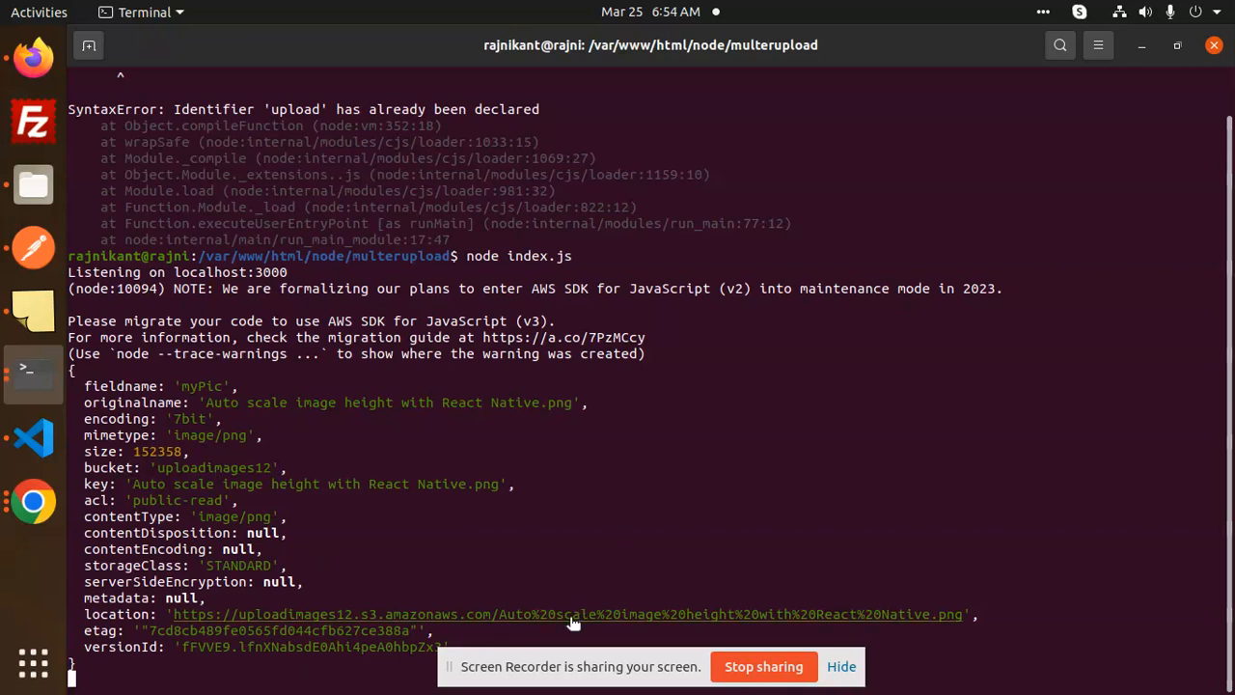
right_click(569, 614)
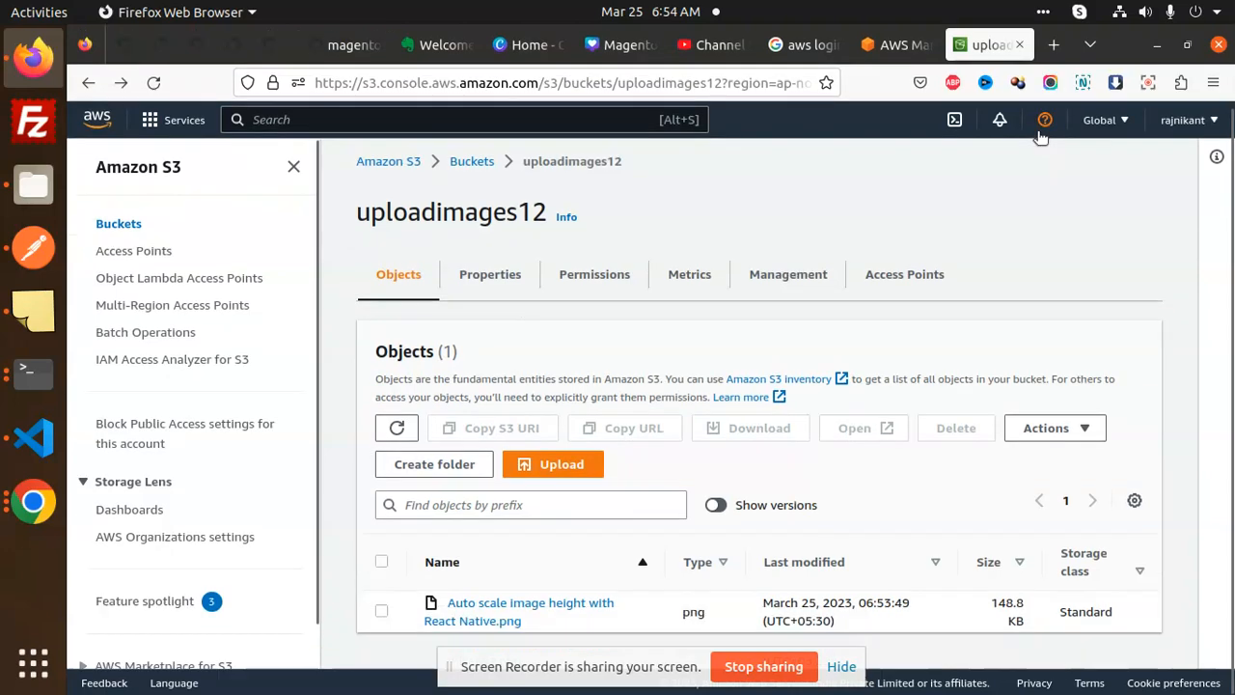
View the uploaded React Native PNG at its public S3 URL, then review index.js again.
left_click(1052, 44)
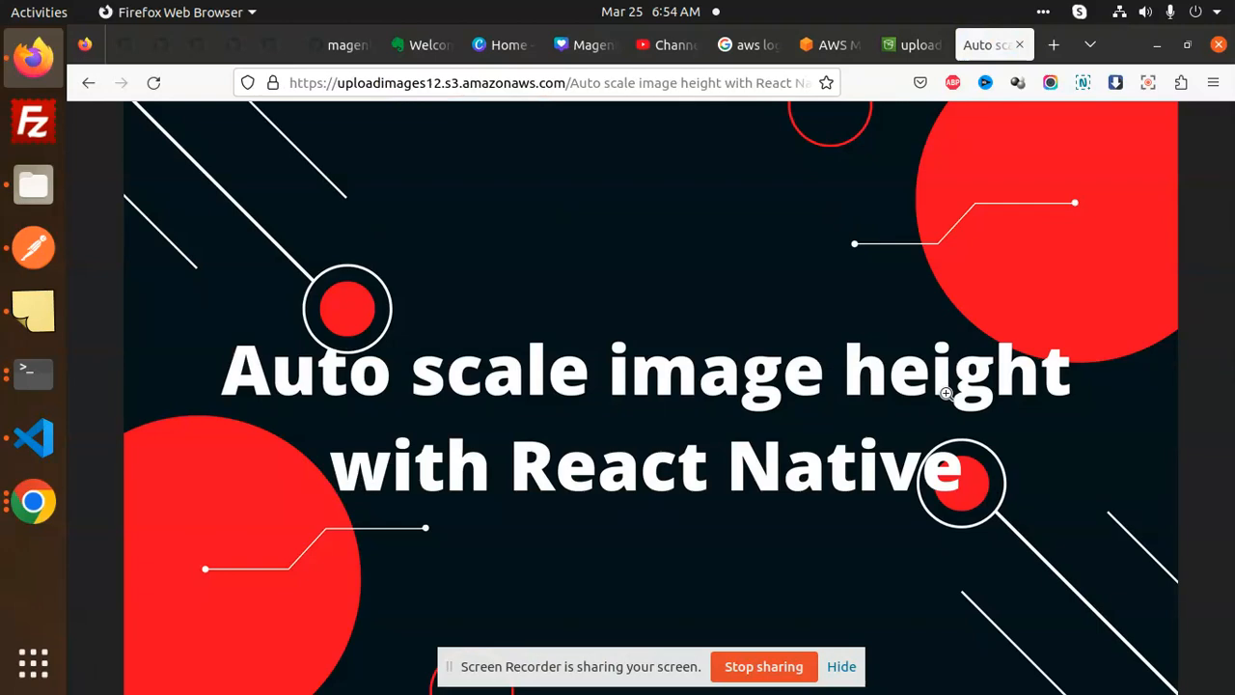
mouse_move(34, 437)
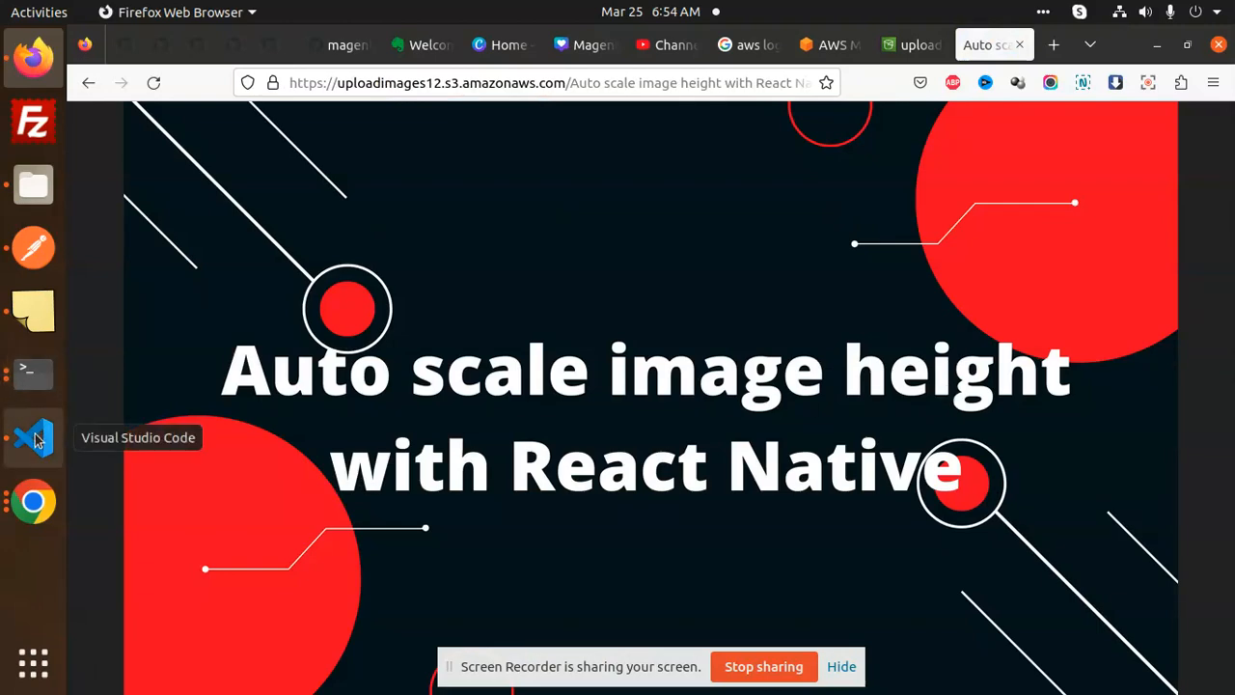
left_click(33, 437)
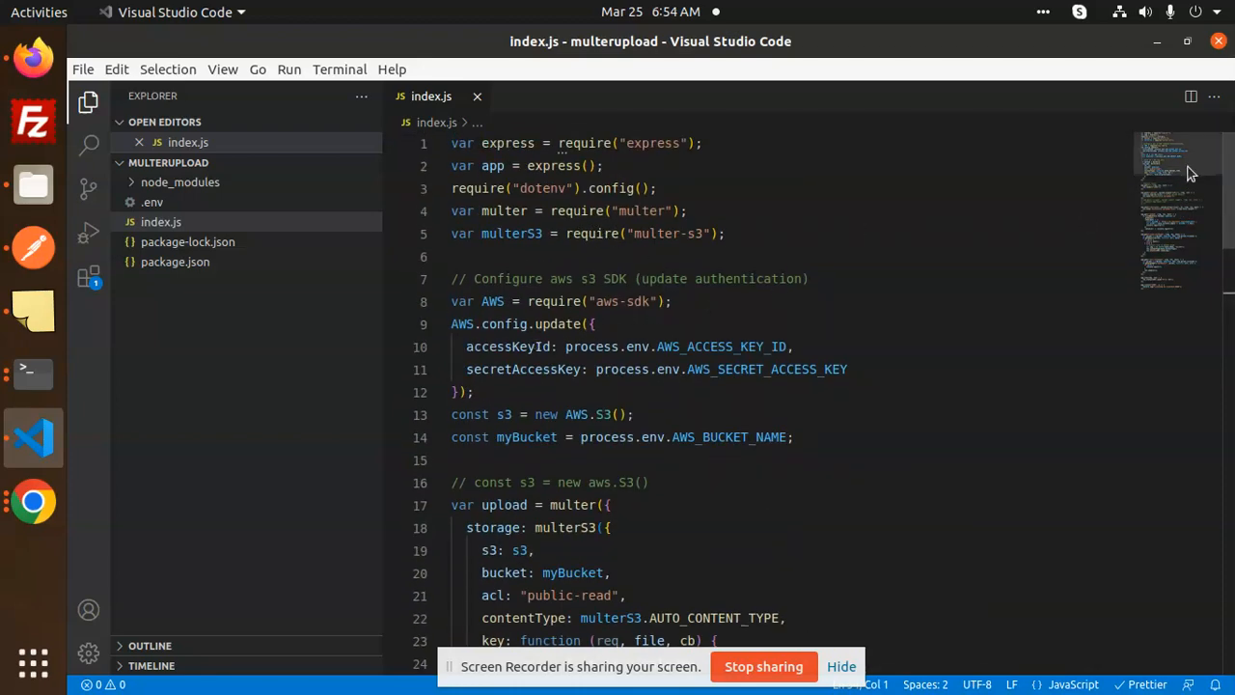
scroll("down", 3)
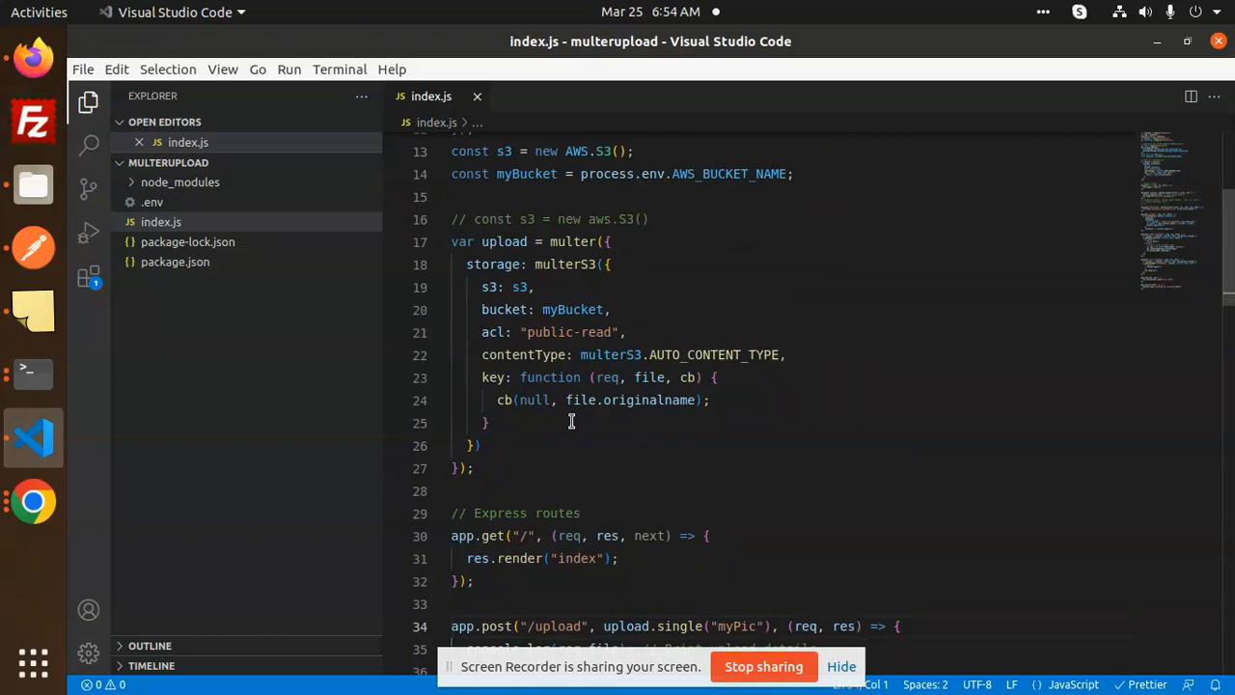